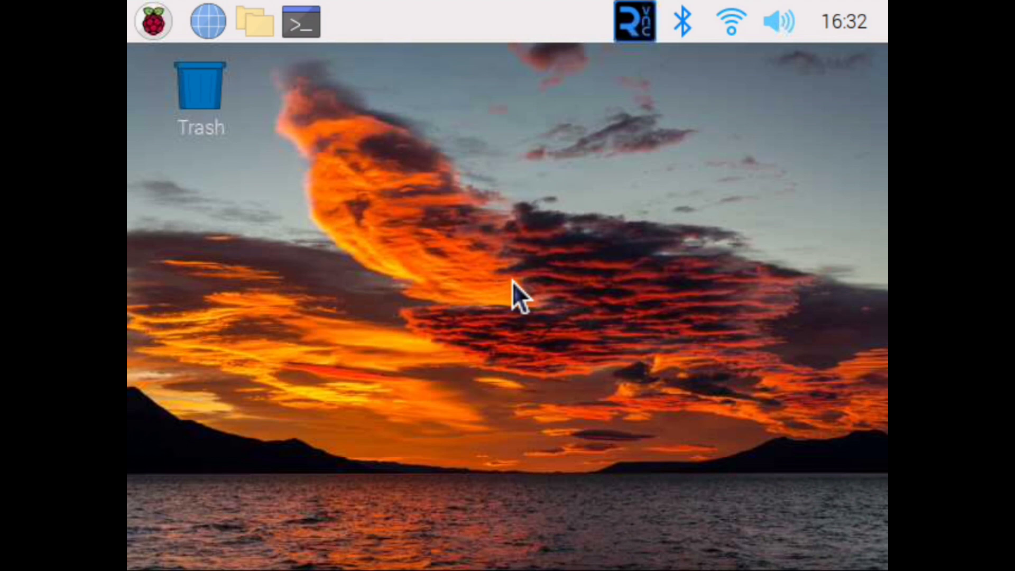
mouse_move(152, 21)
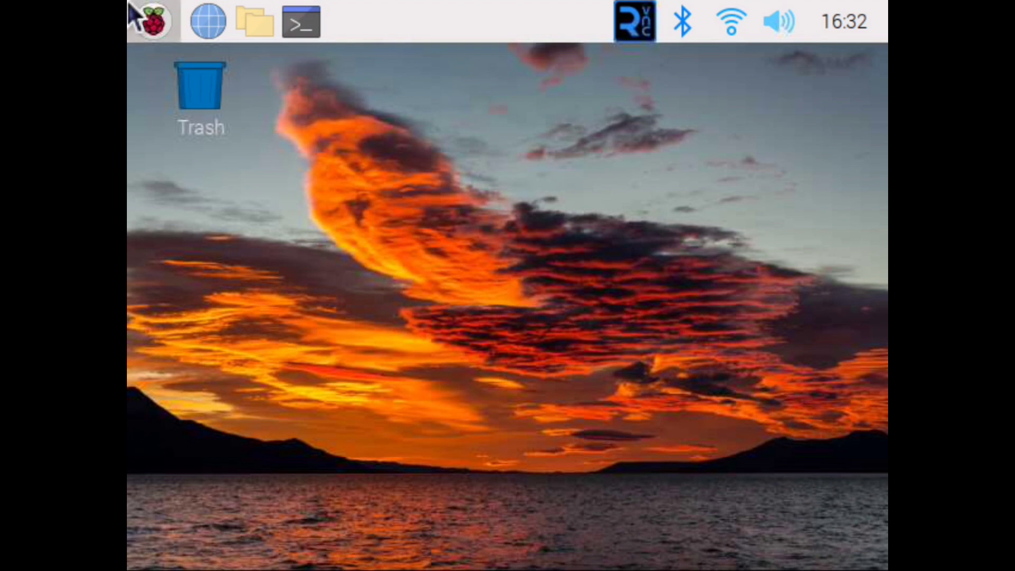
mouse_move(731, 21)
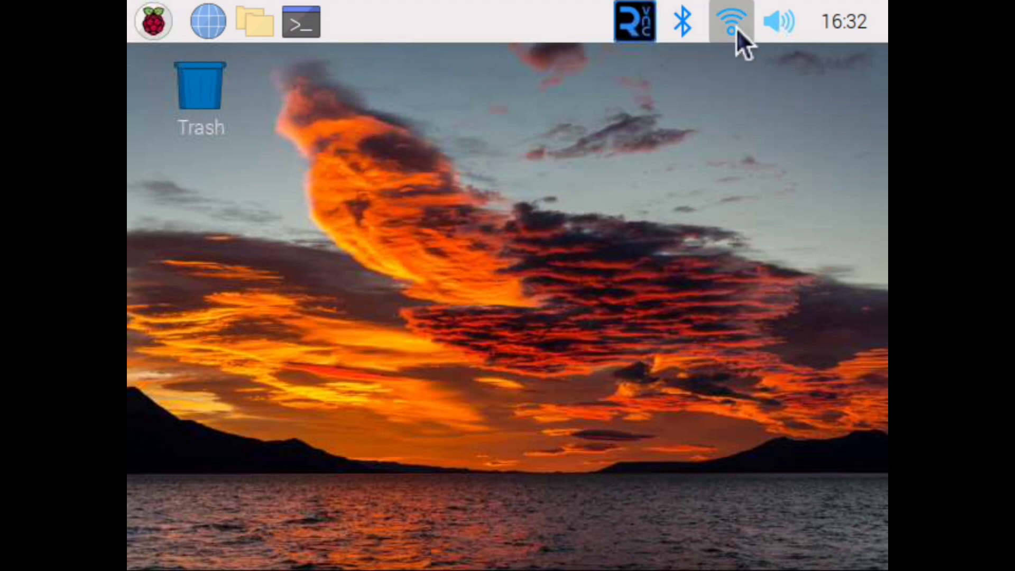
mouse_move(680, 107)
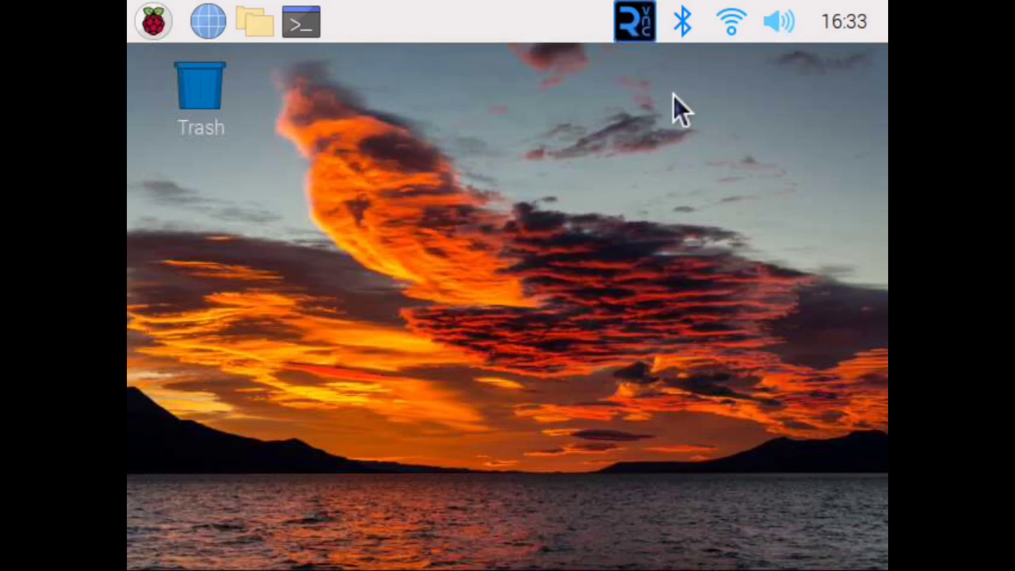